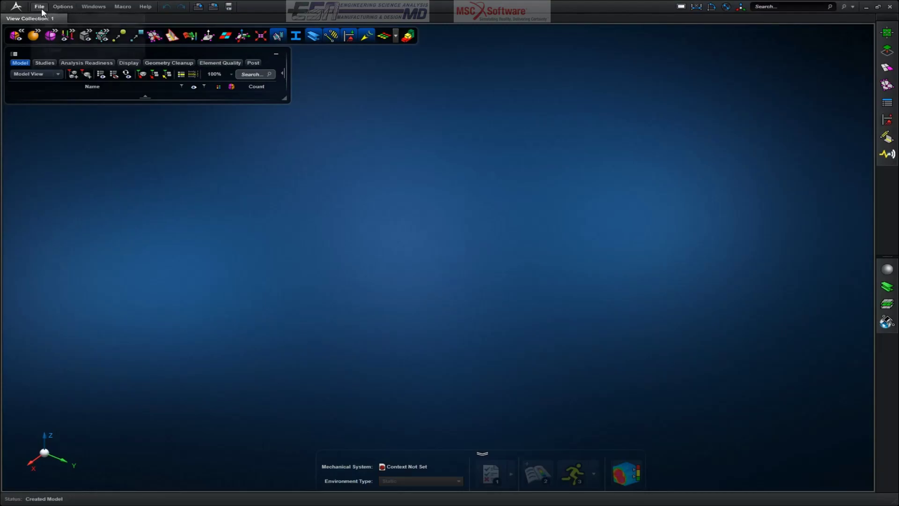
Start Import Geometry from the File menu.
{"action": "left_click", "coordinate": [39, 6]}
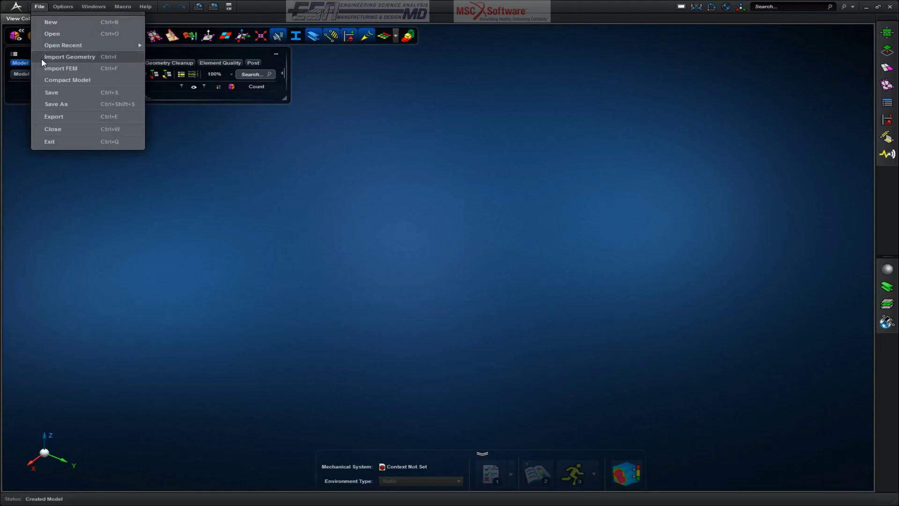
{"action": "left_click", "coordinate": [69, 56]}
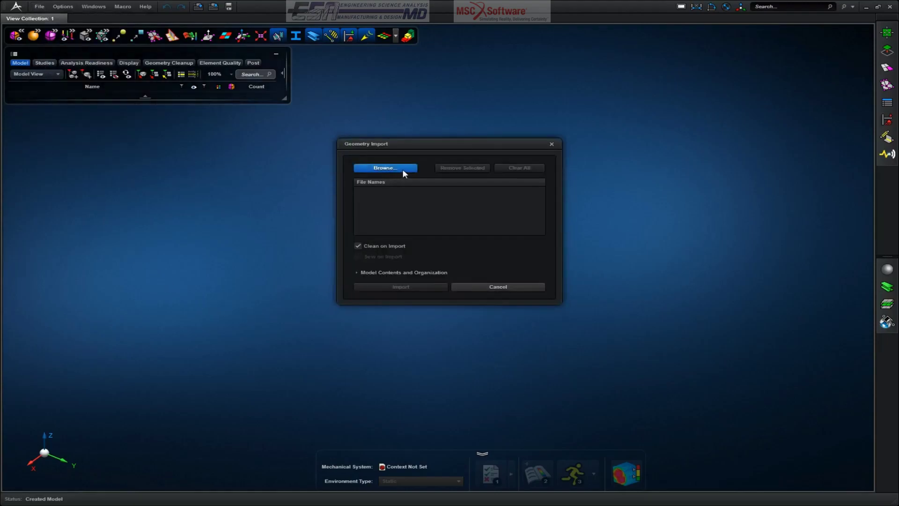
Select Connecting Rod Assembly.SLDASM from the radial engine assembly folder.
{"action": "left_click", "coordinate": [385, 168]}
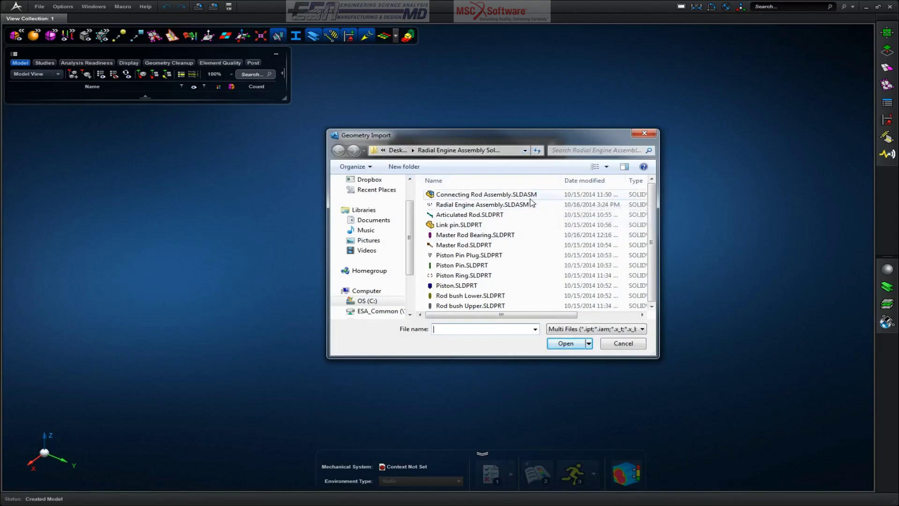
{"action": "left_click", "coordinate": [486, 194]}
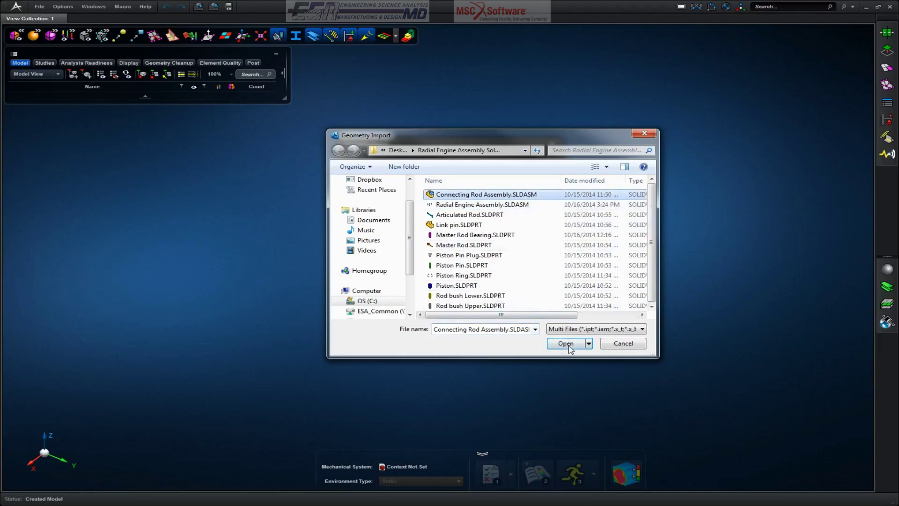
{"action": "mouse_move", "coordinate": [511, 262]}
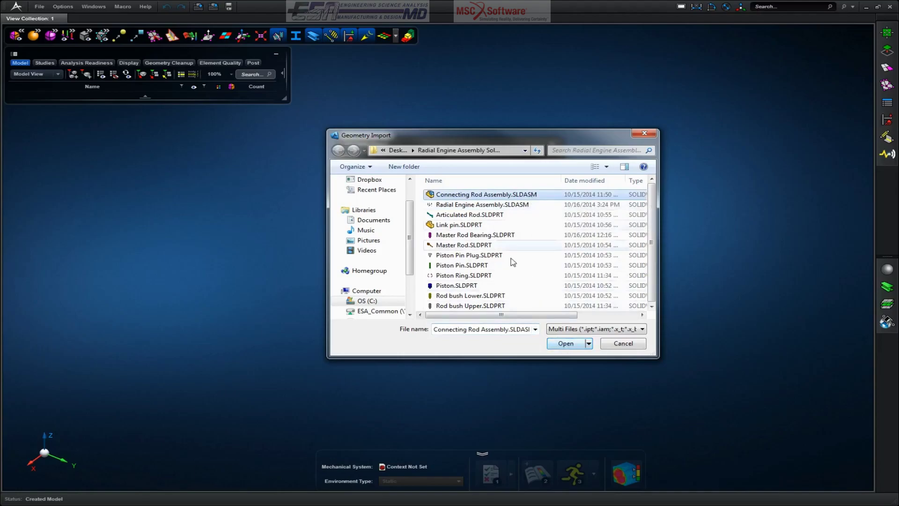
{"action": "mouse_move", "coordinate": [517, 299]}
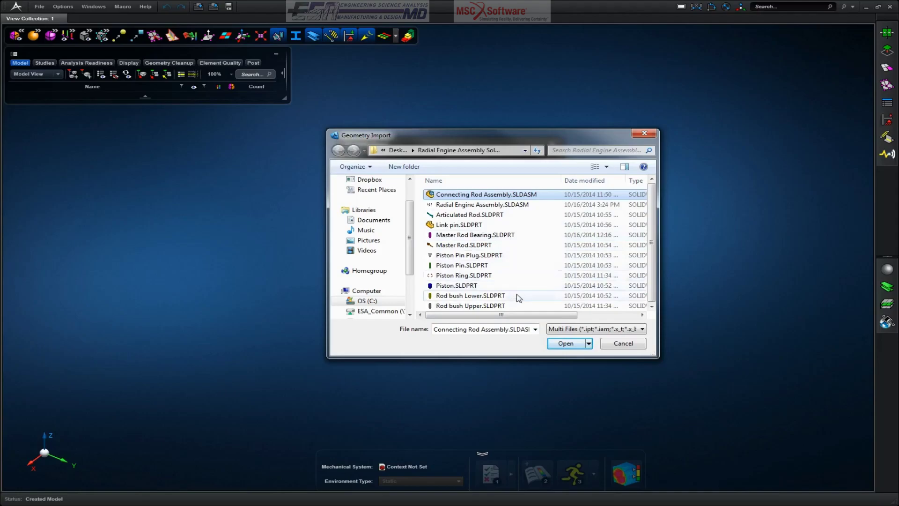
{"action": "mouse_move", "coordinate": [528, 235]}
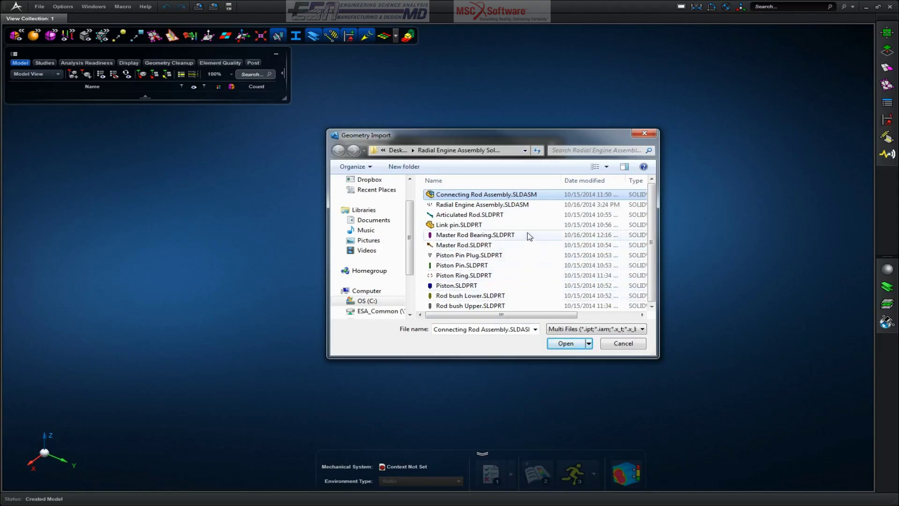
{"action": "mouse_move", "coordinate": [536, 234]}
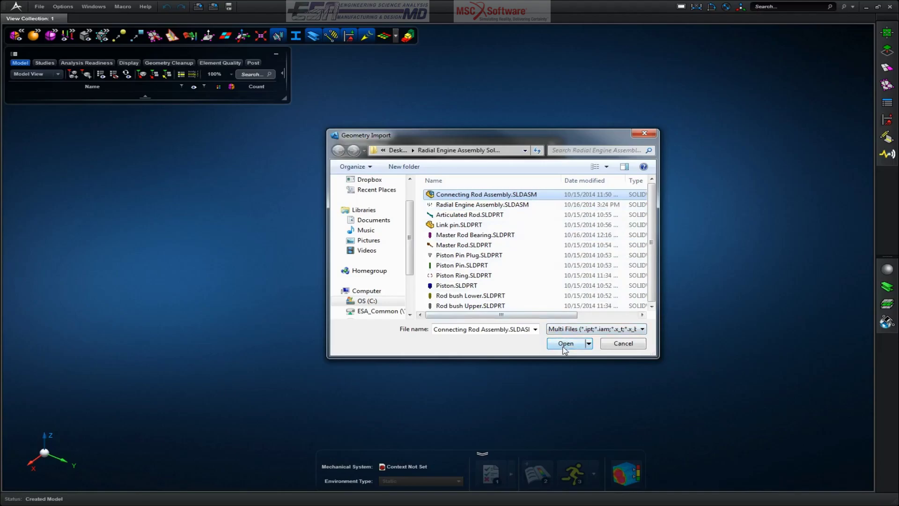
{"action": "left_click", "coordinate": [565, 342]}
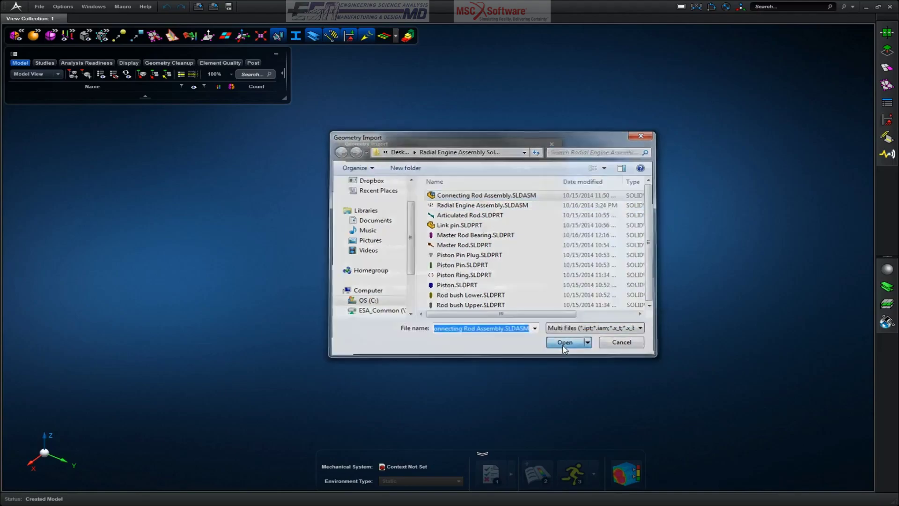
Review the Model Contents and Organization options, then import the connecting rod assembly.
{"action": "left_click", "coordinate": [565, 342]}
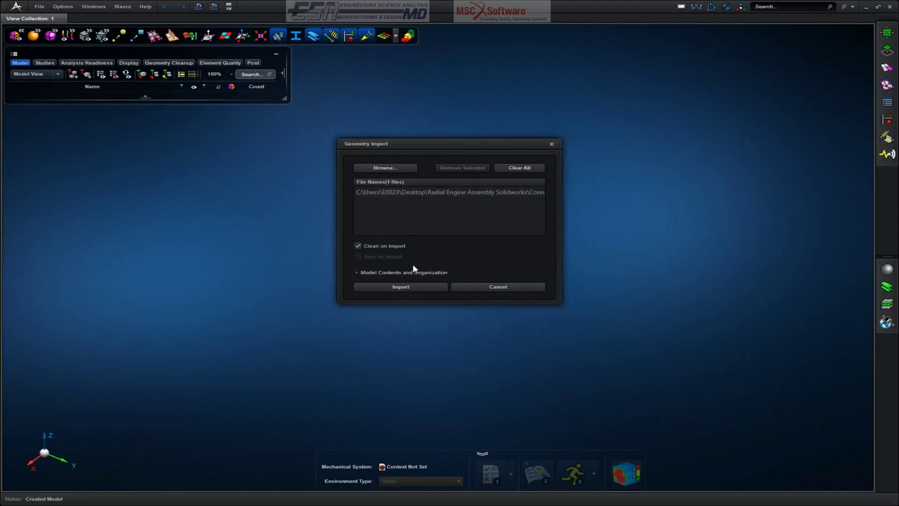
{"action": "mouse_move", "coordinate": [400, 250]}
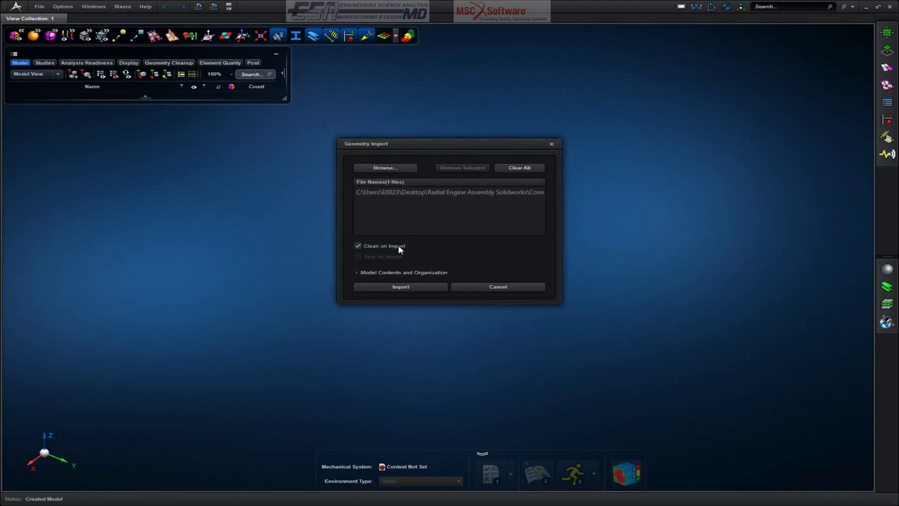
{"action": "mouse_move", "coordinate": [431, 271]}
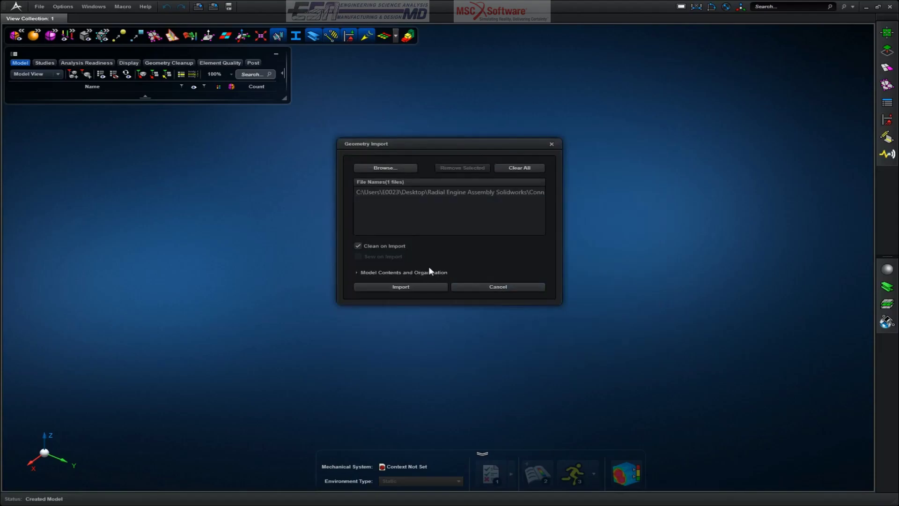
{"action": "left_click", "coordinate": [357, 272]}
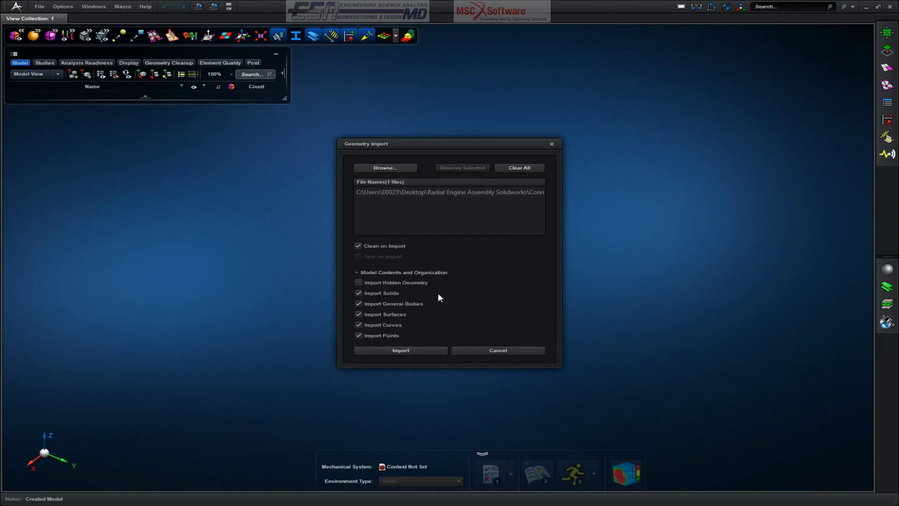
{"action": "mouse_move", "coordinate": [439, 301]}
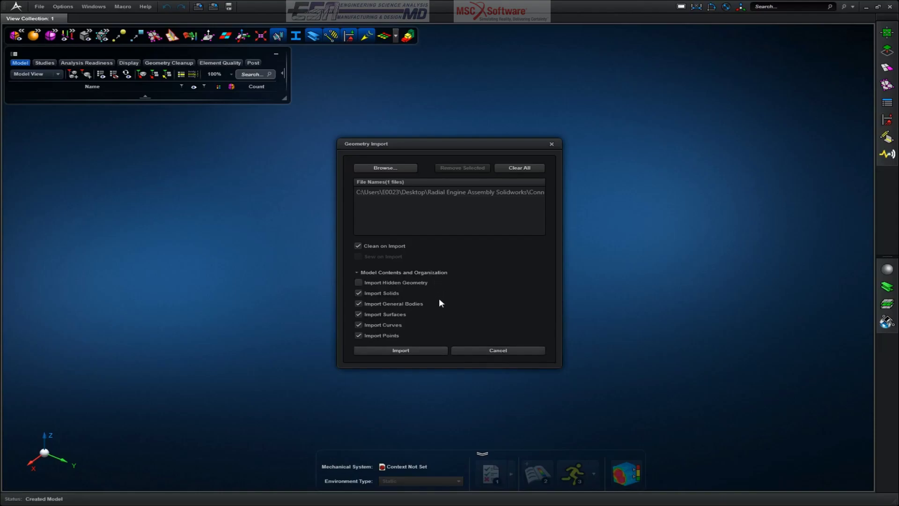
{"action": "mouse_move", "coordinate": [434, 279]}
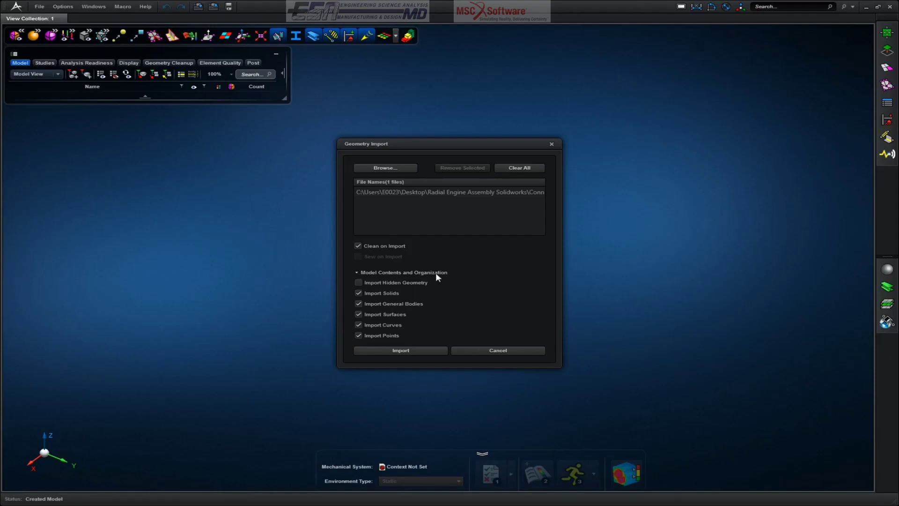
{"action": "left_click", "coordinate": [357, 271]}
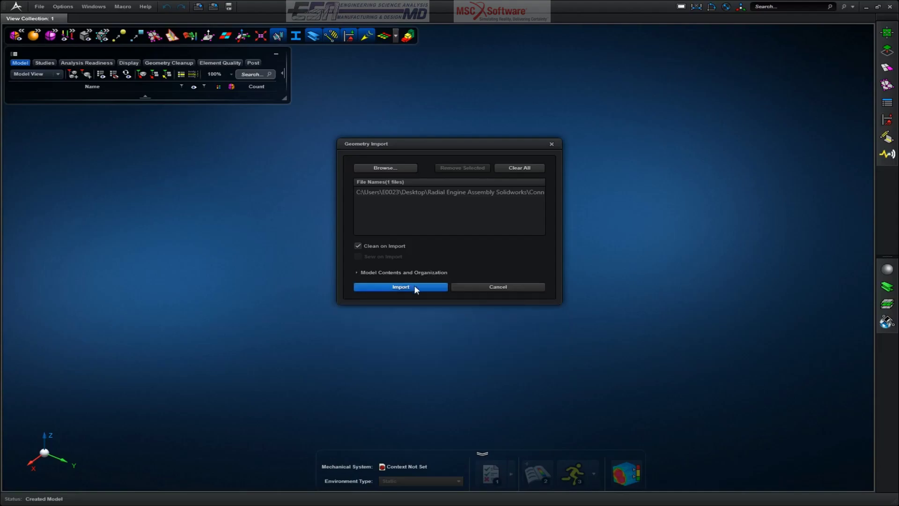
{"action": "left_click", "coordinate": [400, 287]}
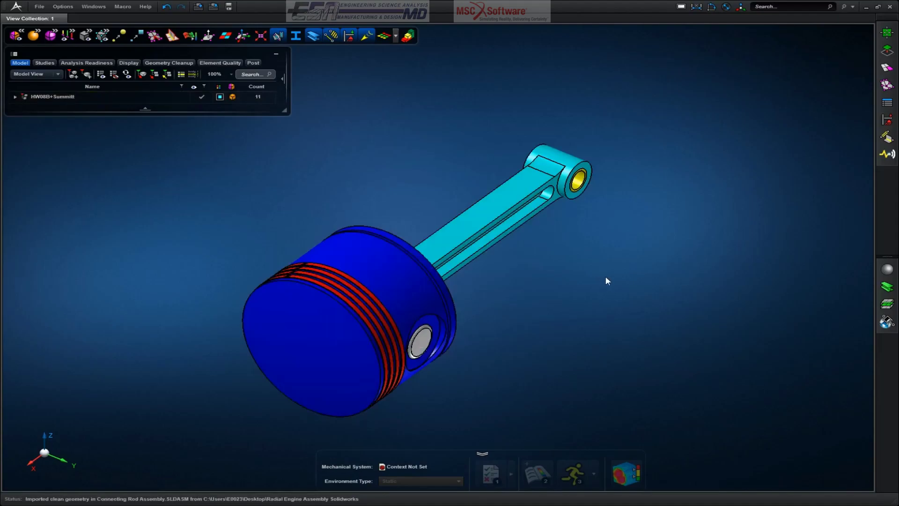
{"action": "mouse_move", "coordinate": [610, 275]}
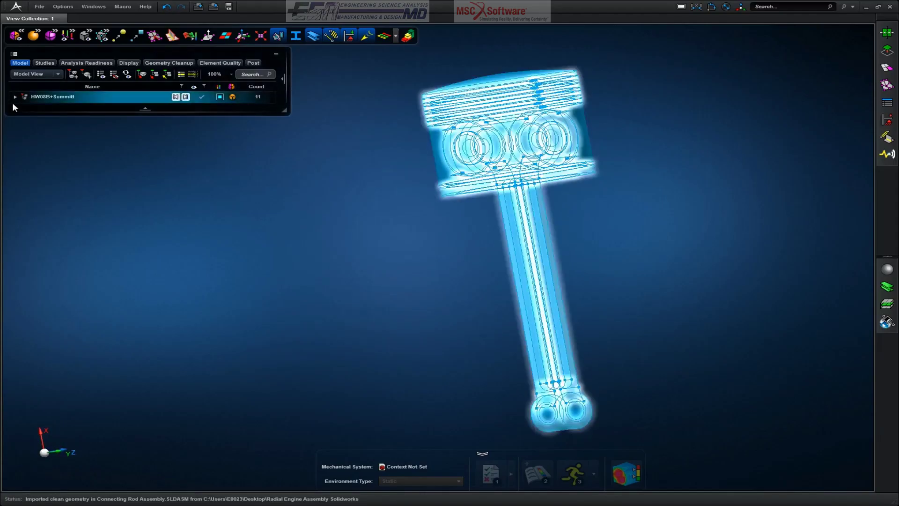
Expand HW08B+Summit to show Piston Ring-3 and the rod bush, then start renaming it.
{"action": "left_click", "coordinate": [14, 96]}
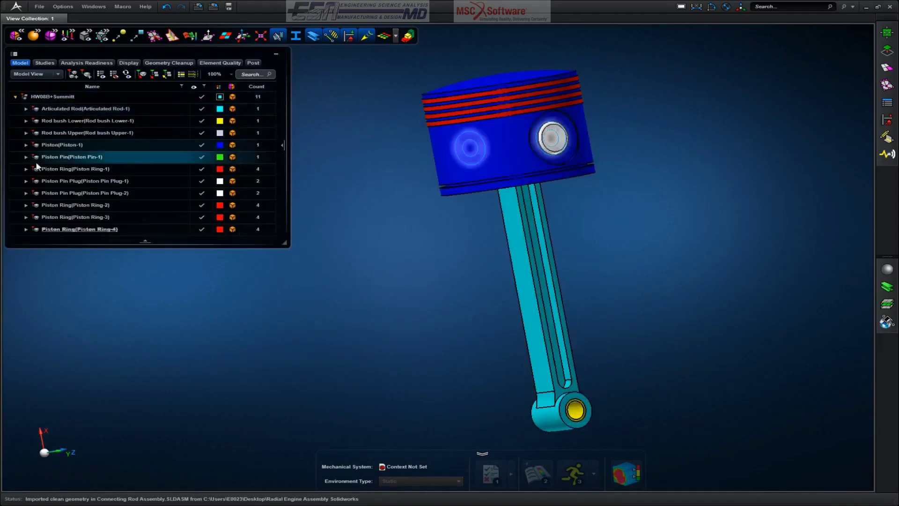
{"action": "left_click", "coordinate": [74, 216]}
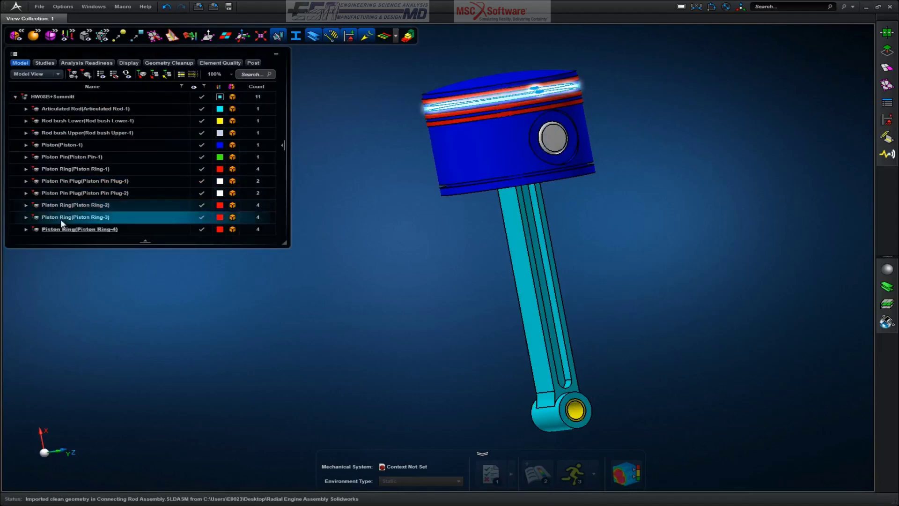
{"action": "left_click", "coordinate": [87, 133]}
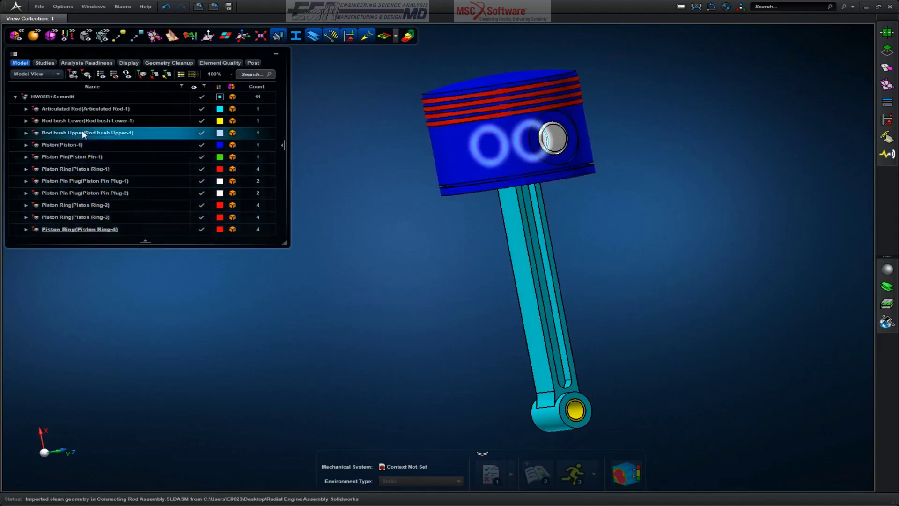
{"action": "left_click", "coordinate": [53, 97]}
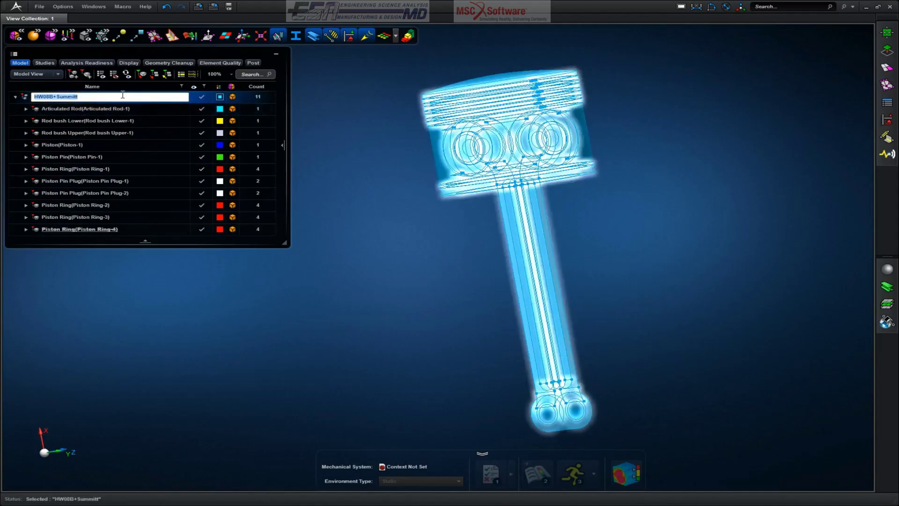
Enter 'Connecting Rod' as the root name and deselect the entry.
{"action": "type", "text": "Co"}
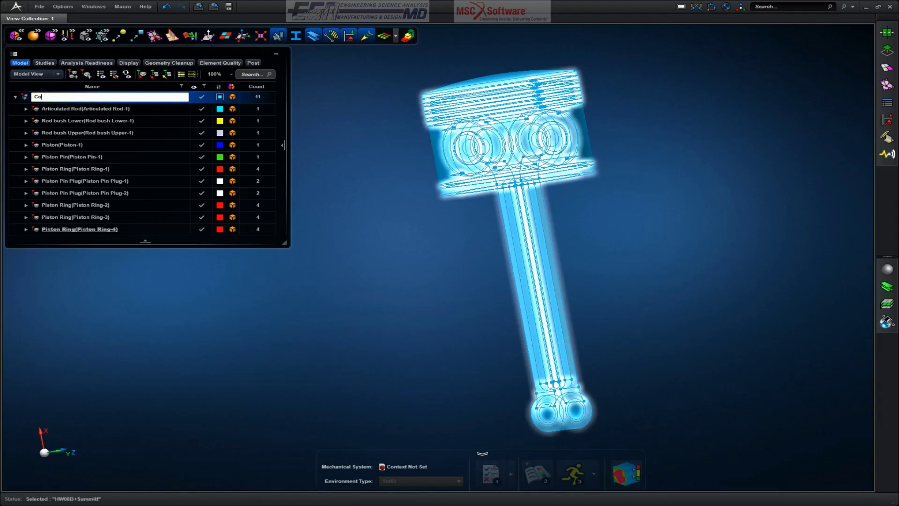
{"action": "type", "text": "nnecting Rod"}
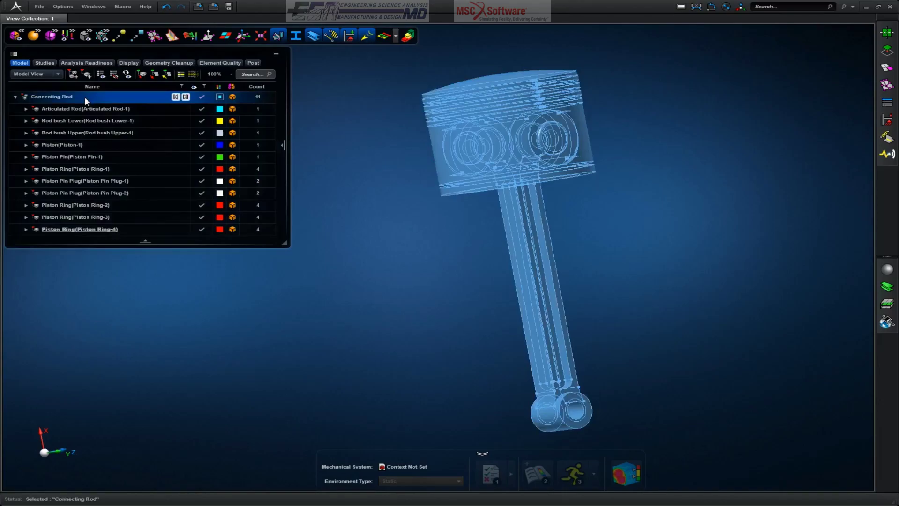
{"action": "double_click", "coordinate": [54, 97]}
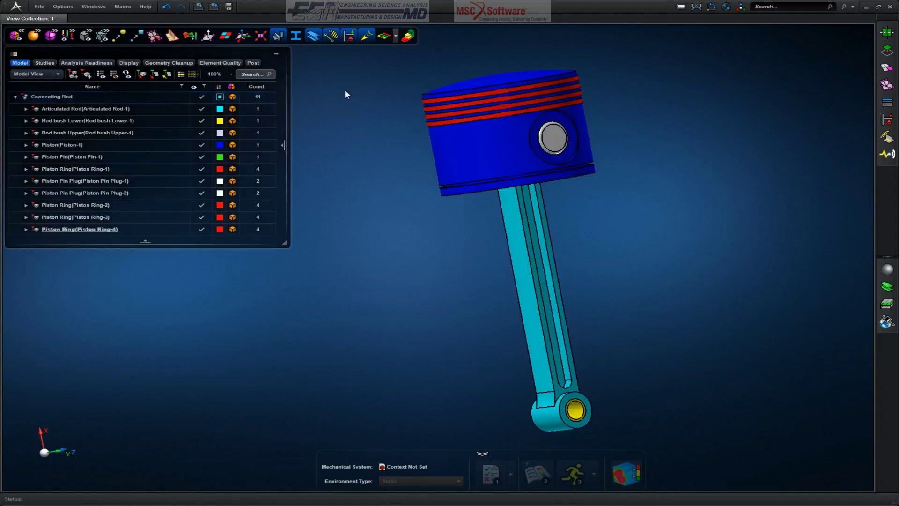
{"action": "mouse_move", "coordinate": [308, 155]}
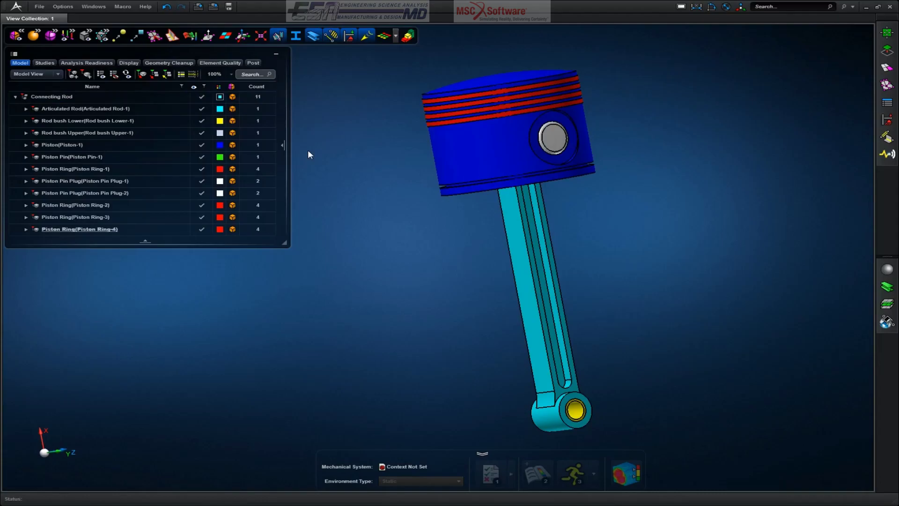